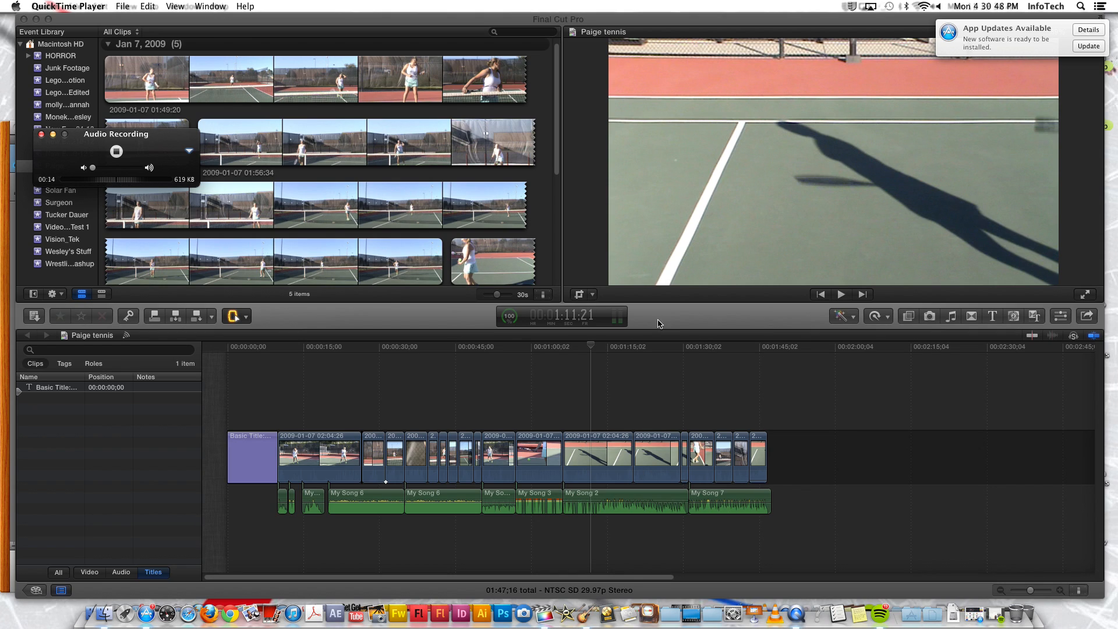
{"action": "mouse_move", "coordinate": [485, 118]}
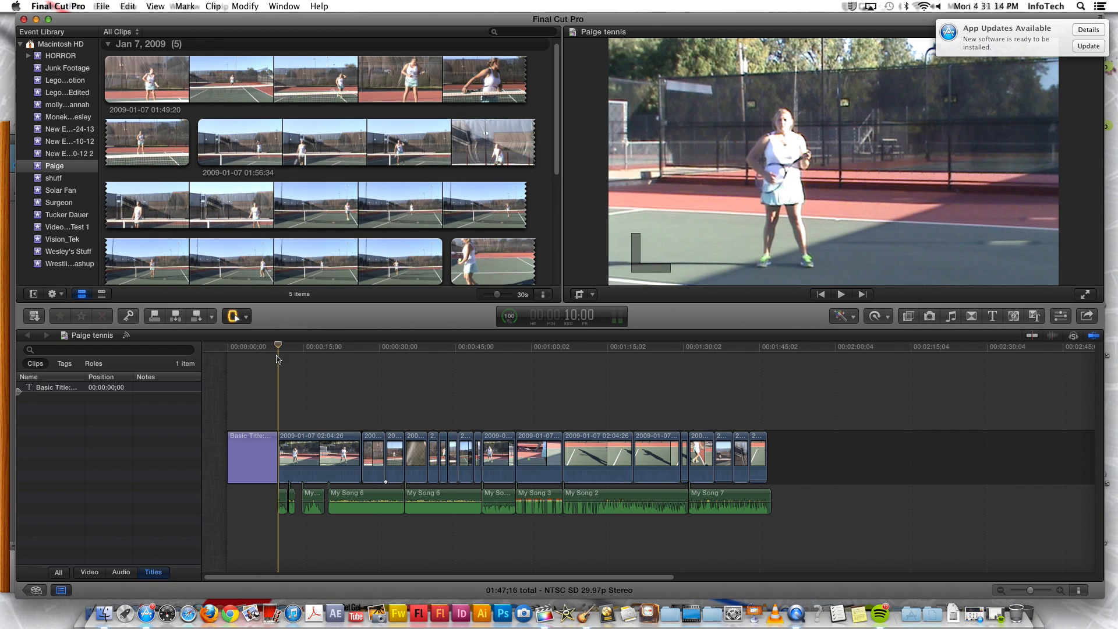
- Move the playhead to about 00:41, showing the player near the net
{"action": "left_click", "coordinate": [456, 360]}
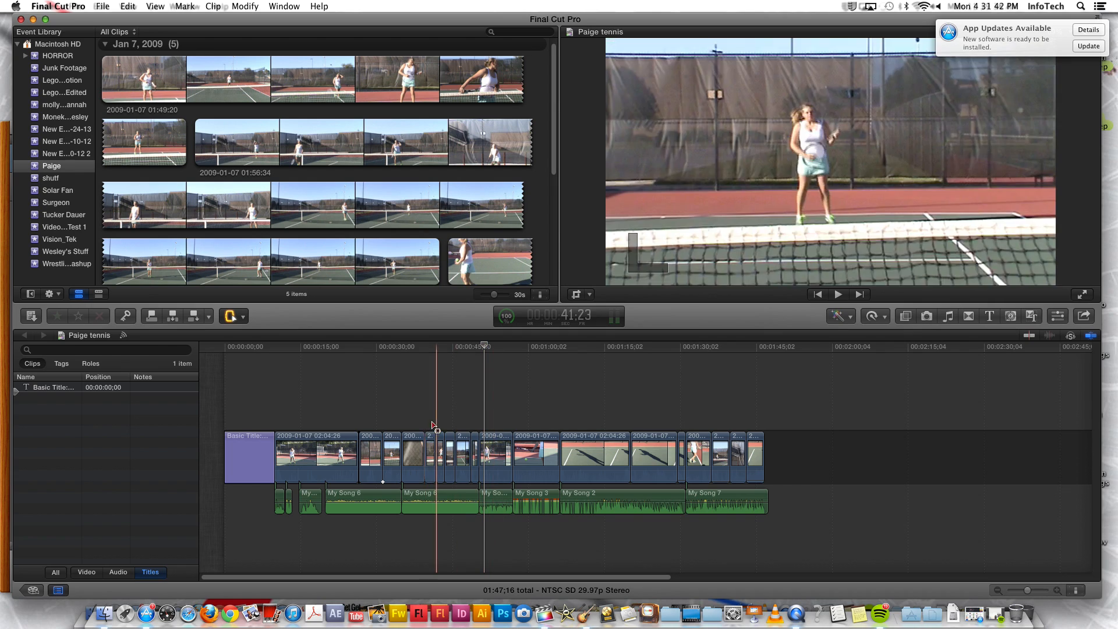
- Choose the Position tool and set the playhead to about 19 seconds
{"action": "left_click", "coordinate": [242, 316]}
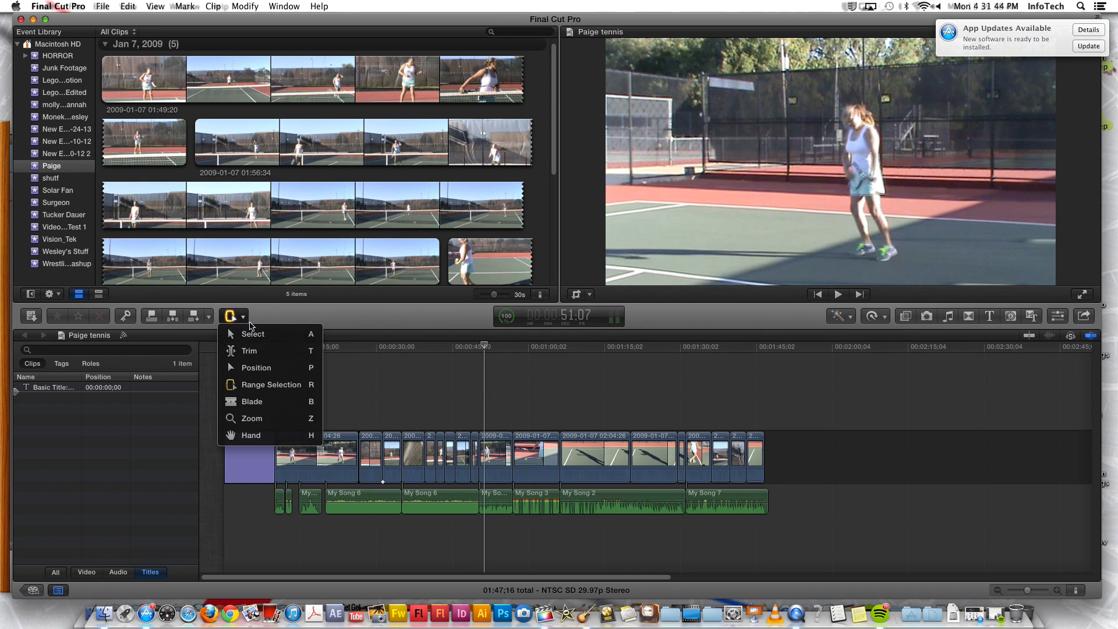
{"action": "mouse_move", "coordinate": [271, 368]}
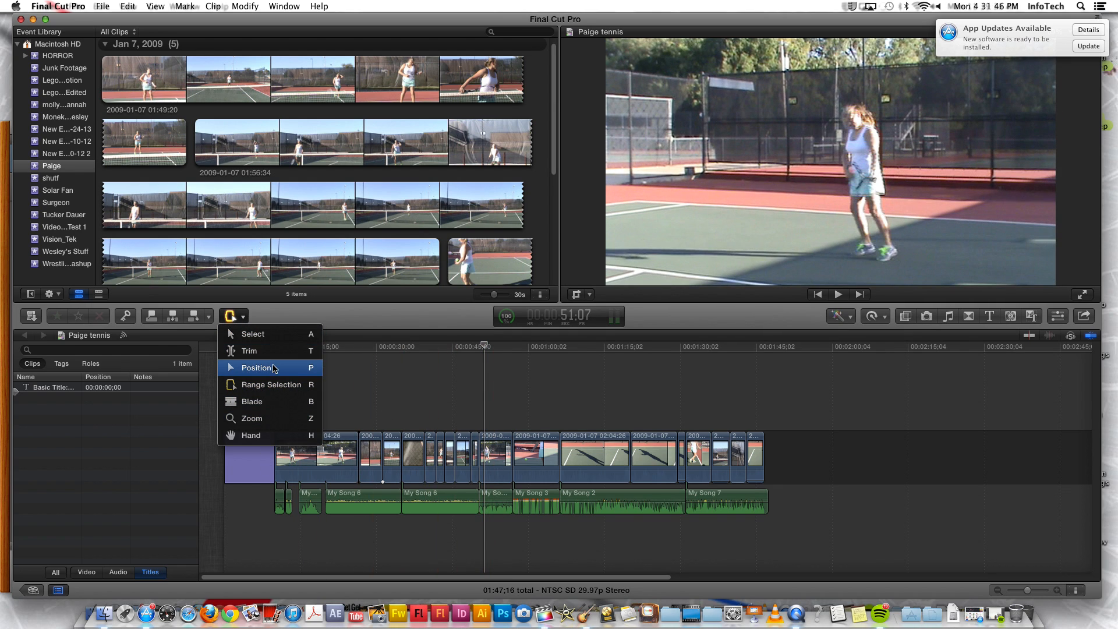
{"action": "left_click", "coordinate": [256, 367]}
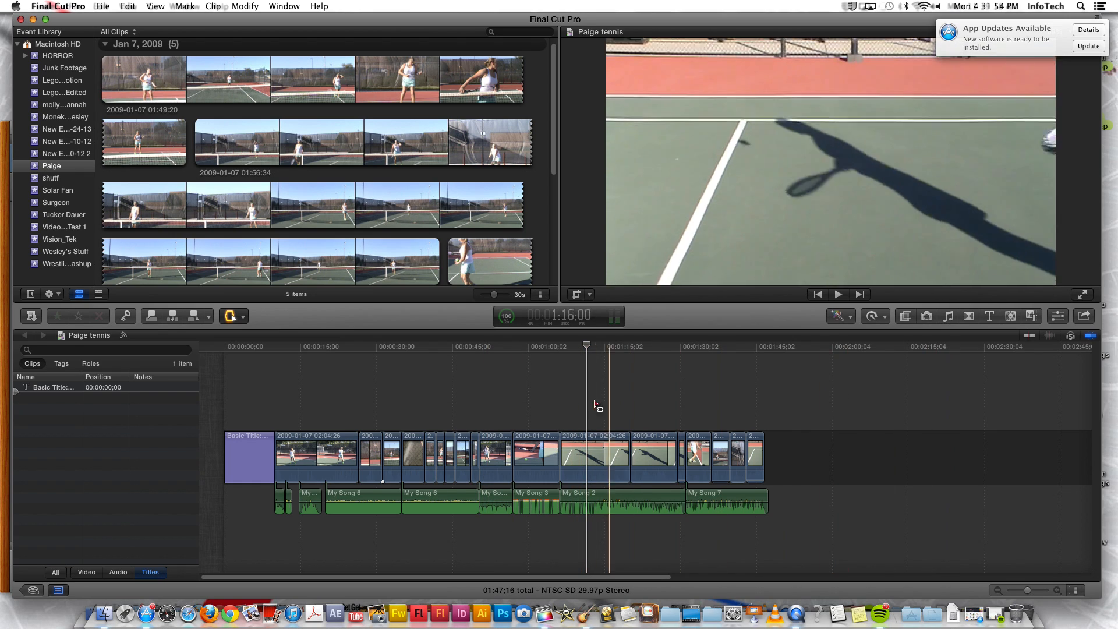
{"action": "left_click", "coordinate": [241, 316]}
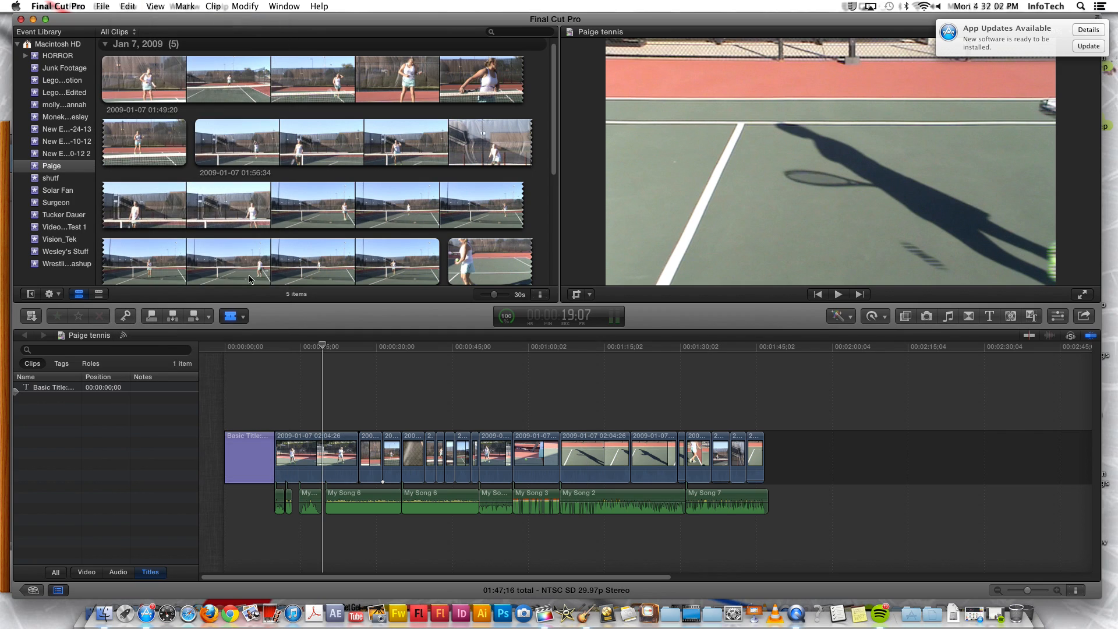
- Select the Hand tool, try it in the timeline, and reopen the Tools menu
{"action": "left_click", "coordinate": [230, 316]}
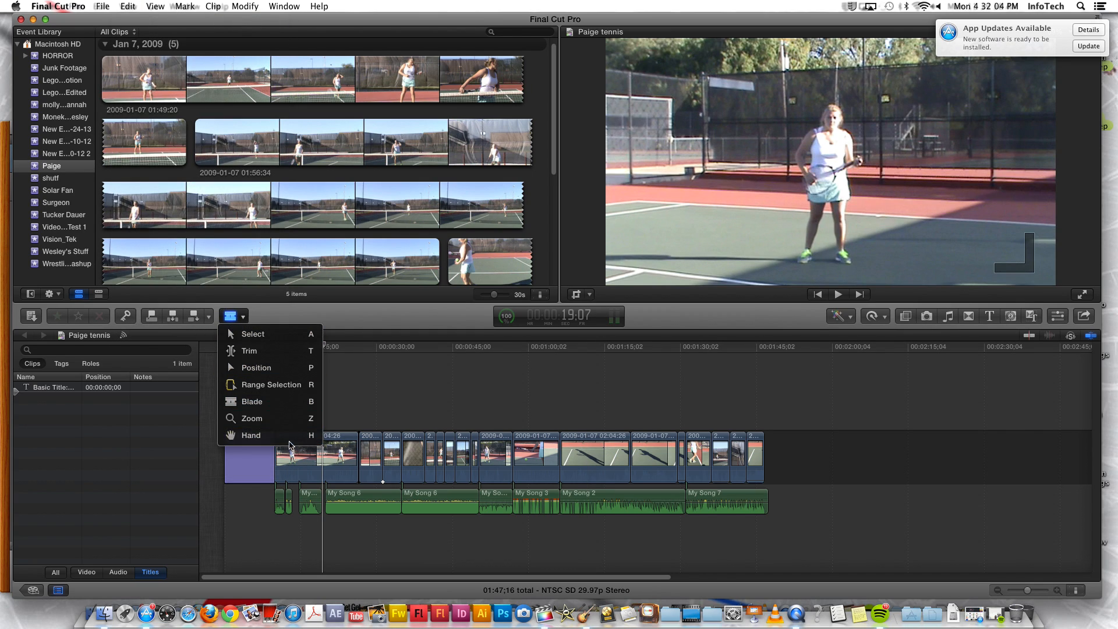
{"action": "left_click", "coordinate": [250, 435]}
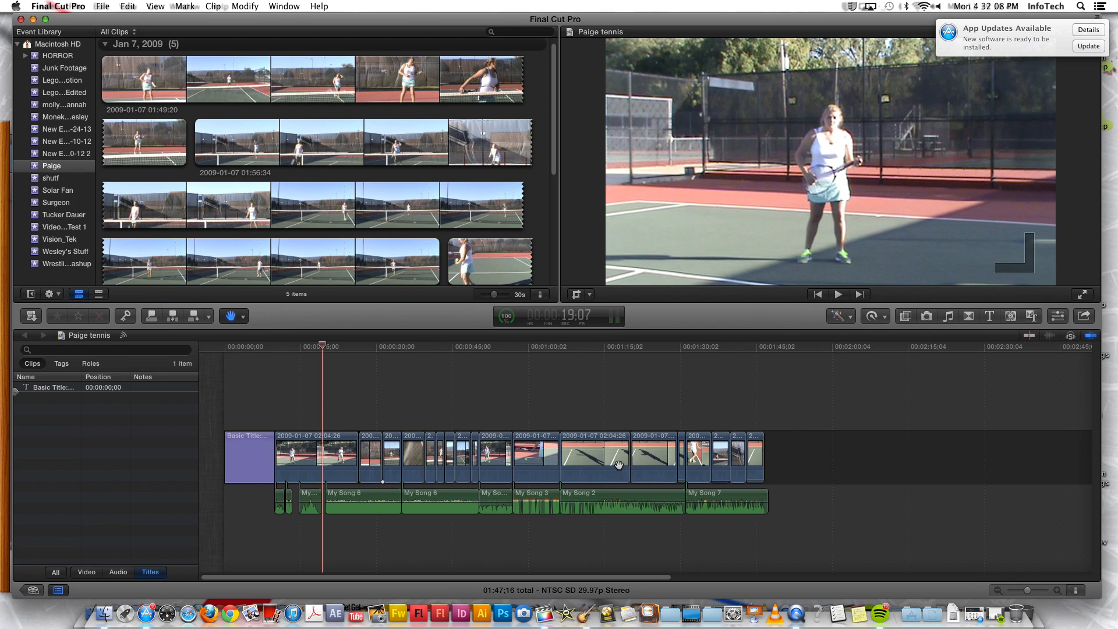
{"action": "mouse_move", "coordinate": [593, 408]}
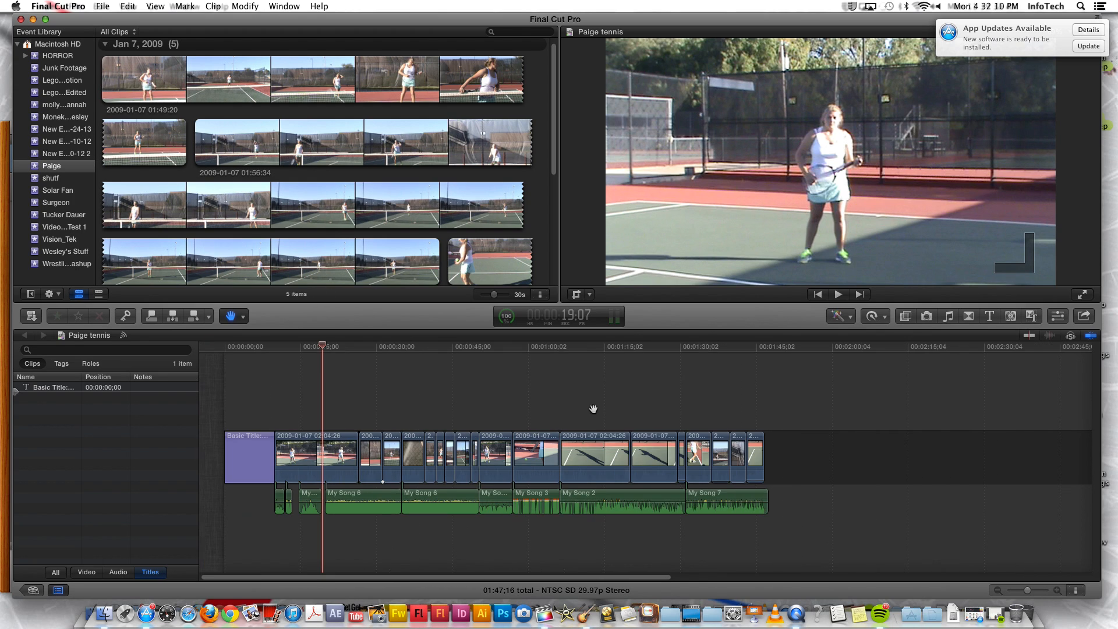
{"action": "left_click", "coordinate": [243, 315]}
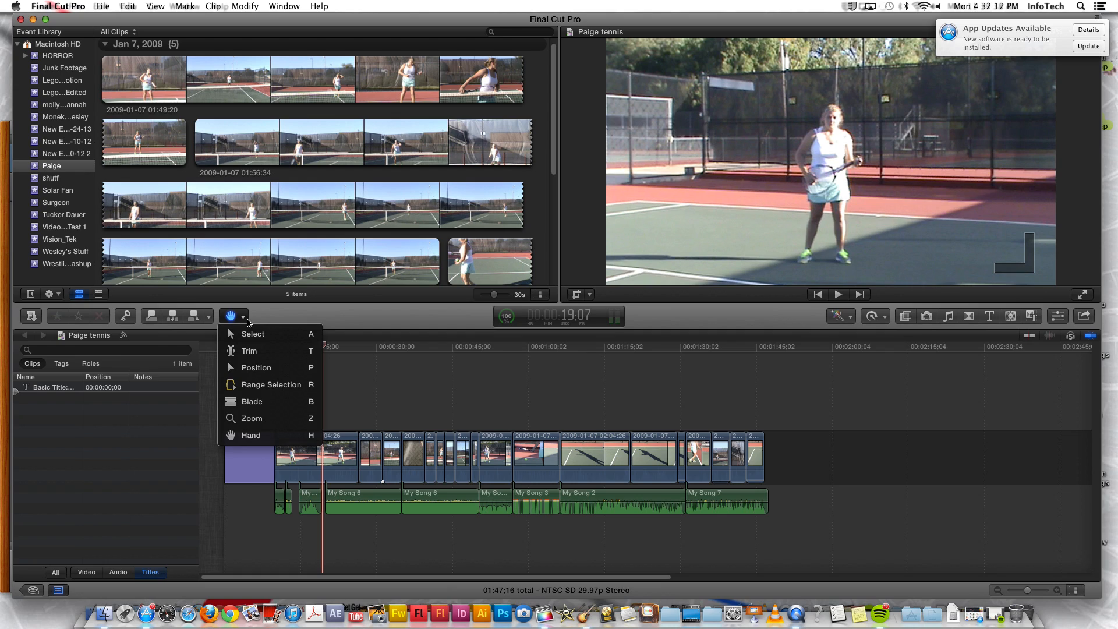
{"action": "left_click", "coordinate": [252, 333]}
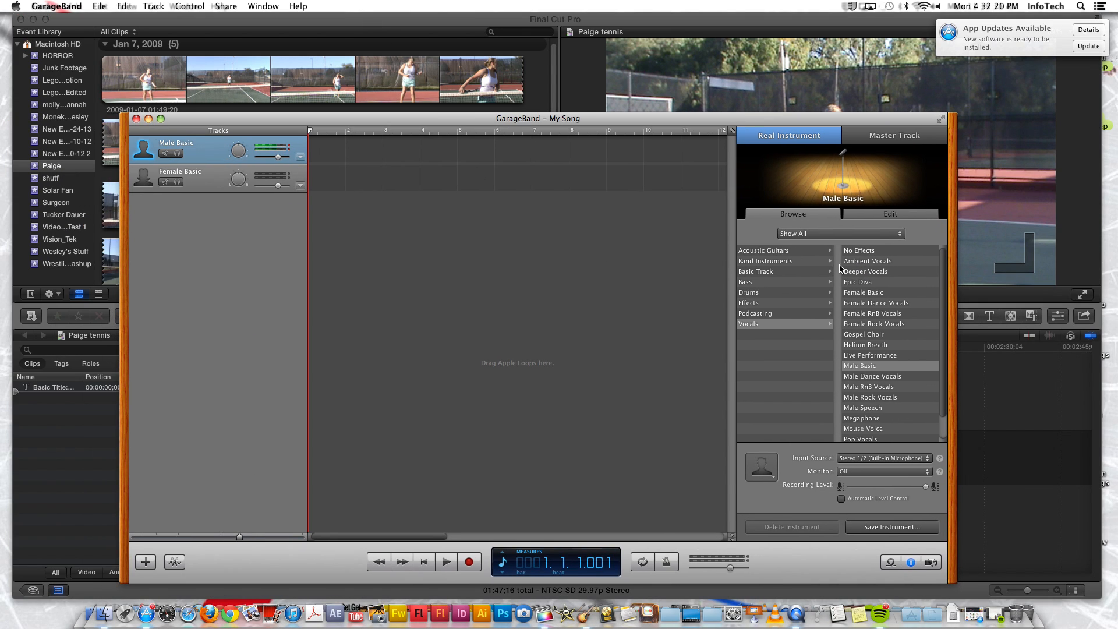
{"action": "mouse_move", "coordinate": [840, 255]}
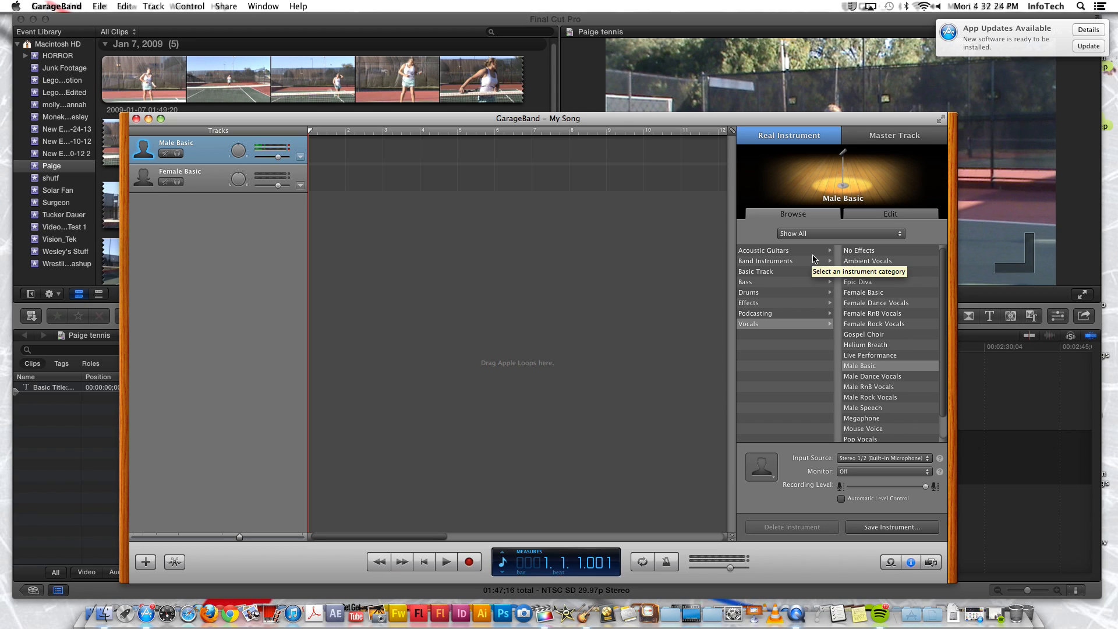
- Open the Apple Loops browser from the Loop Browser button
{"action": "left_click", "coordinate": [763, 250]}
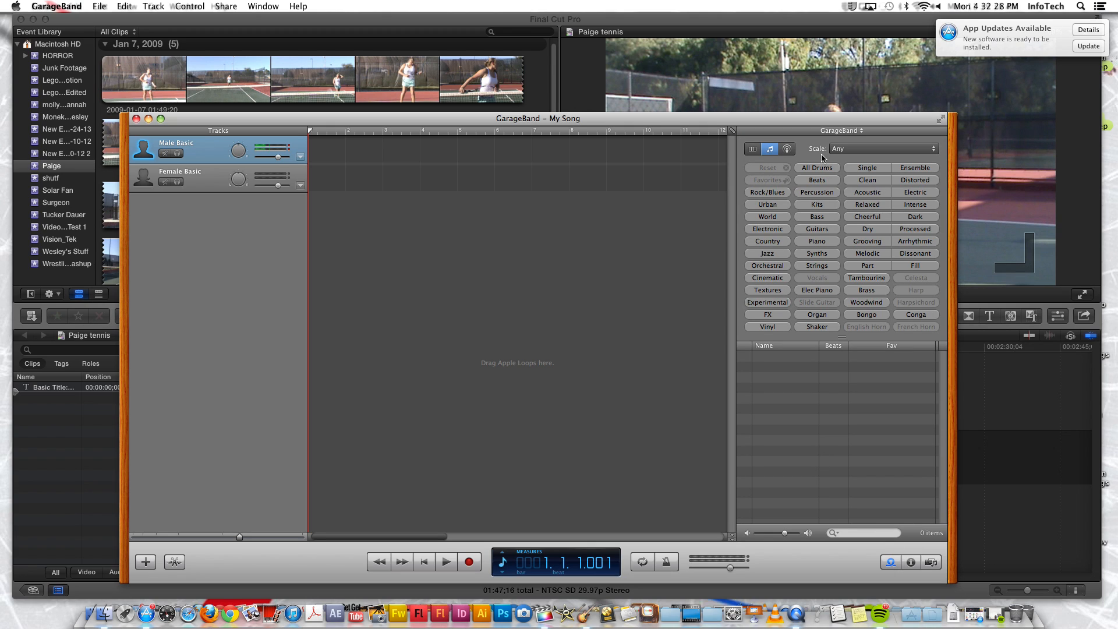
- Filter by Bass and drop Alternative Rock Bass 03 at the start of Male Basic
{"action": "left_click", "coordinate": [816, 217]}
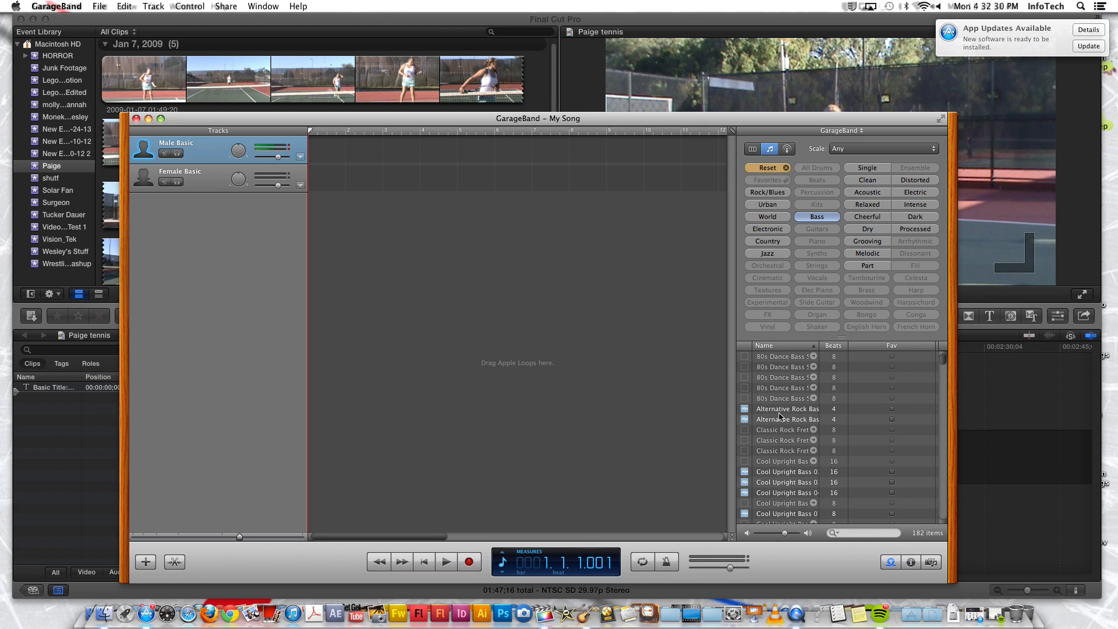
{"action": "left_click", "coordinate": [792, 408]}
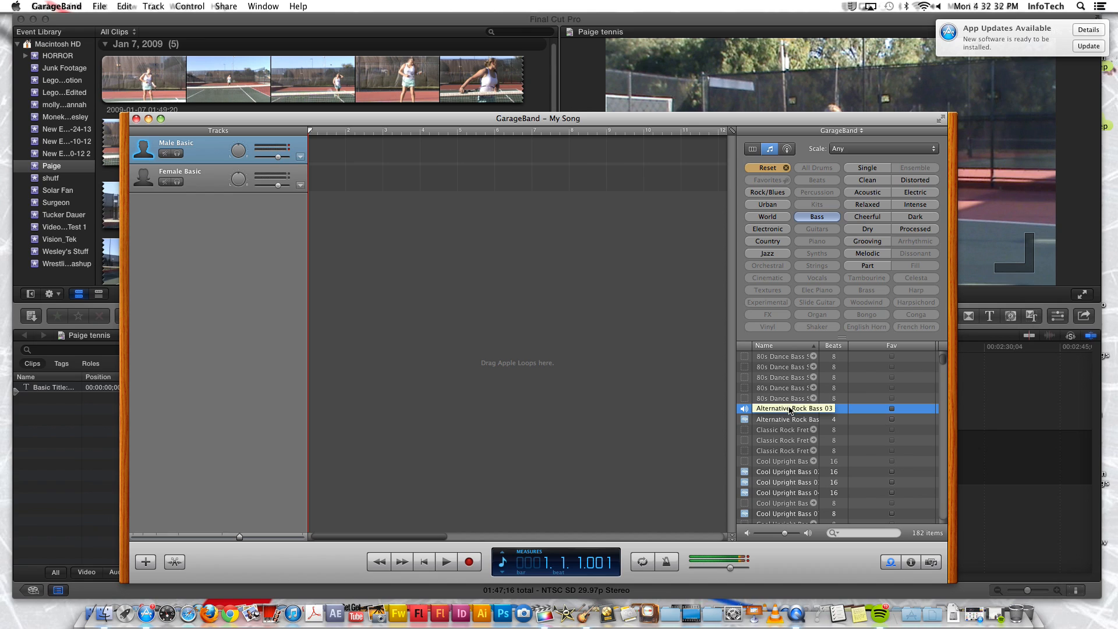
{"action": "left_click_drag", "start_coordinate": [794, 407], "coordinate": [363, 150]}
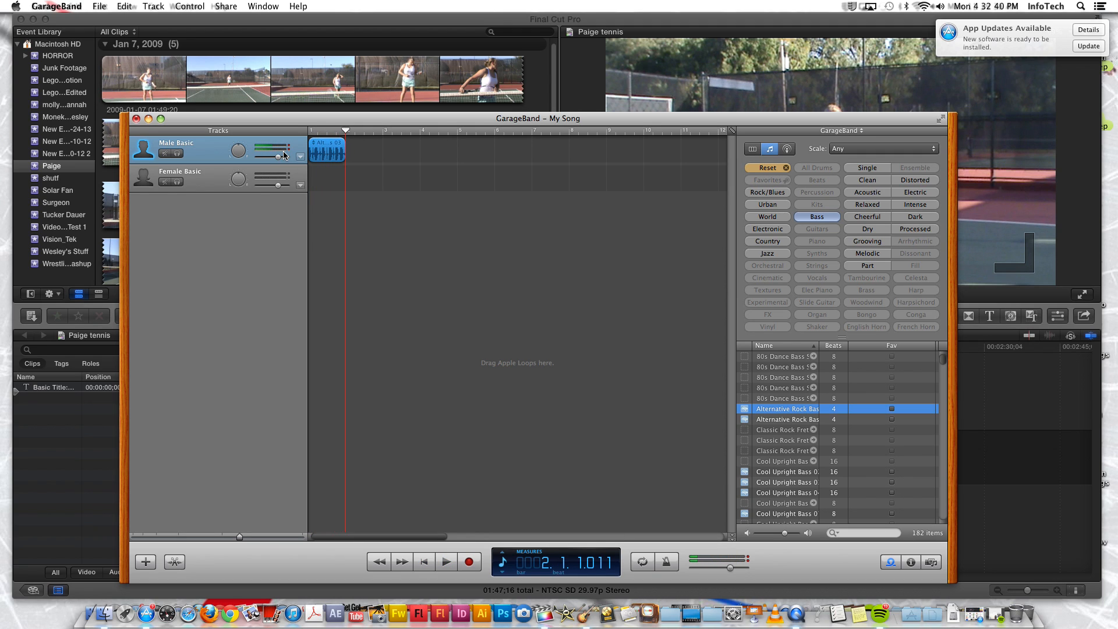
- Close the My Song window, answering the save-changes prompt
{"action": "left_click_drag", "start_coordinate": [538, 118], "coordinate": [648, 117]}
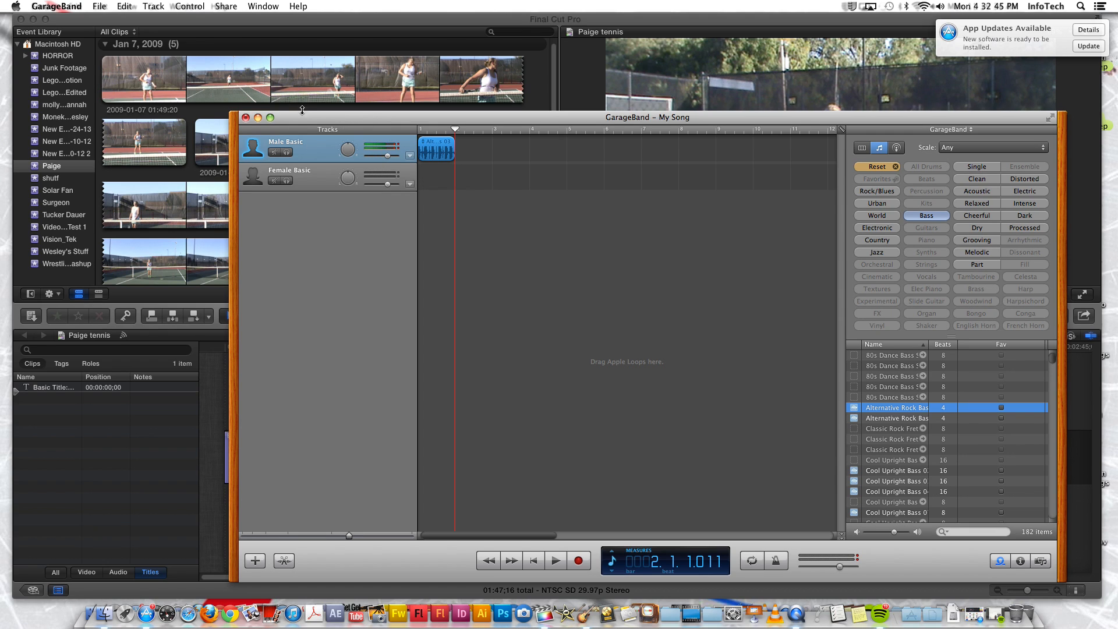
{"action": "left_click", "coordinate": [246, 83]}
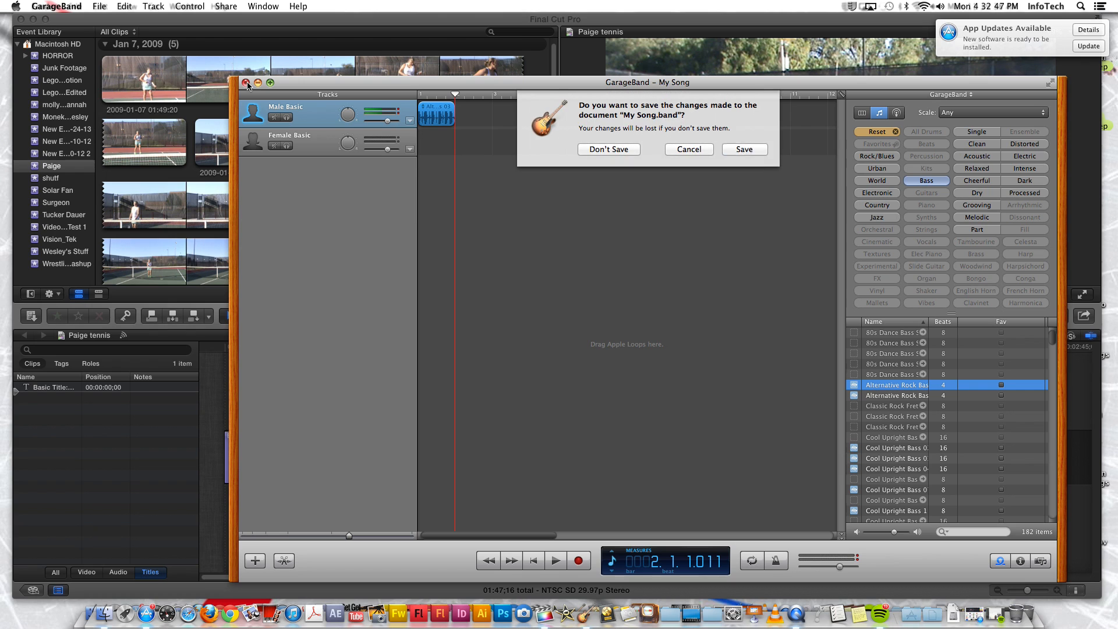
{"action": "left_click", "coordinate": [608, 149]}
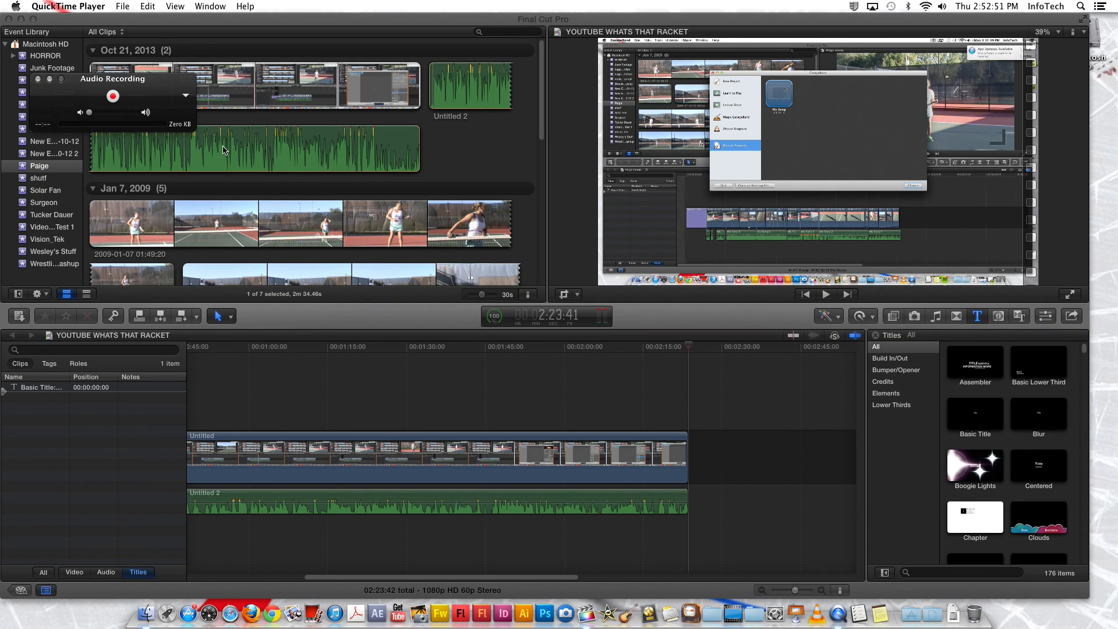
{"action": "left_click", "coordinate": [113, 95]}
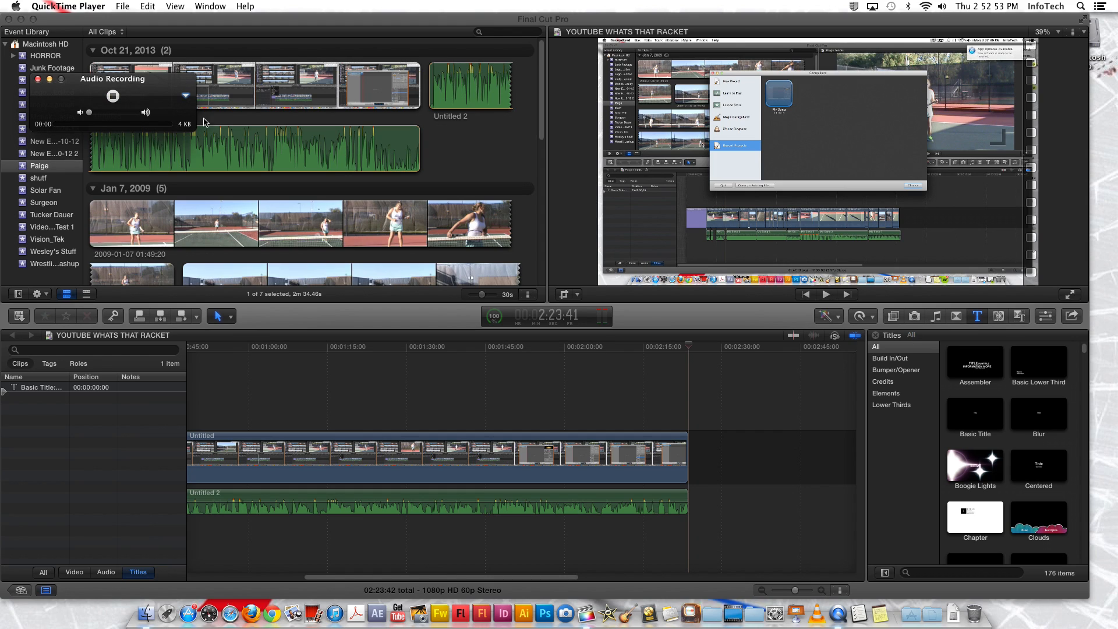
{"action": "left_click", "coordinate": [113, 96]}
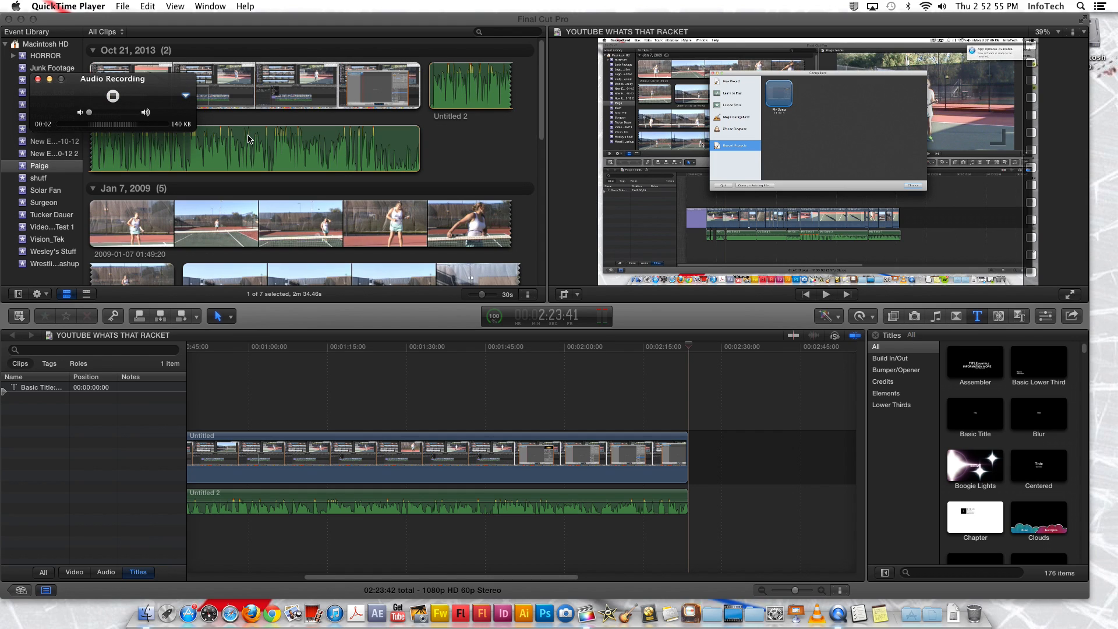